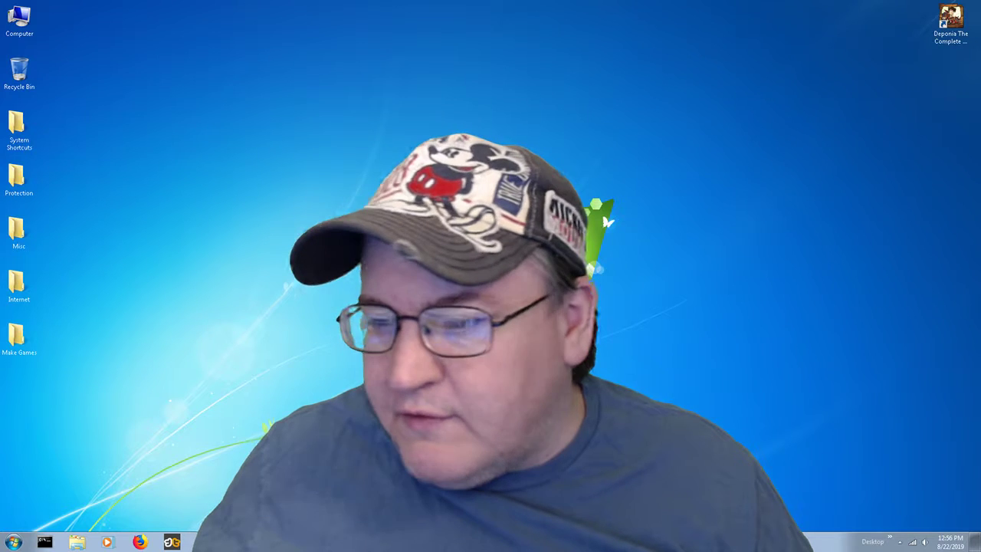
mouse_move(911, 367)
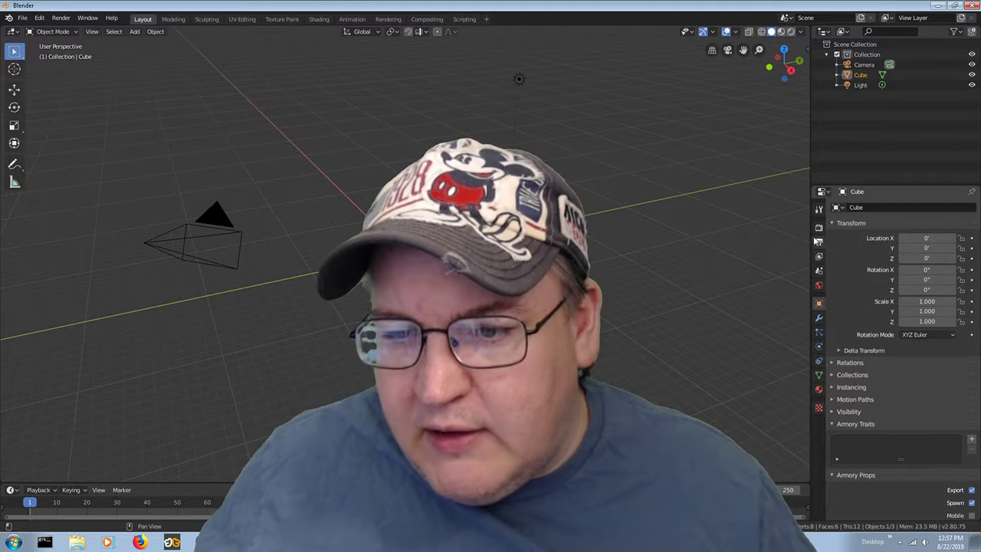
Step: Browse the View Layer and Output tabs, ending on Scene units (Imperial, feet)
left_click(818, 257)
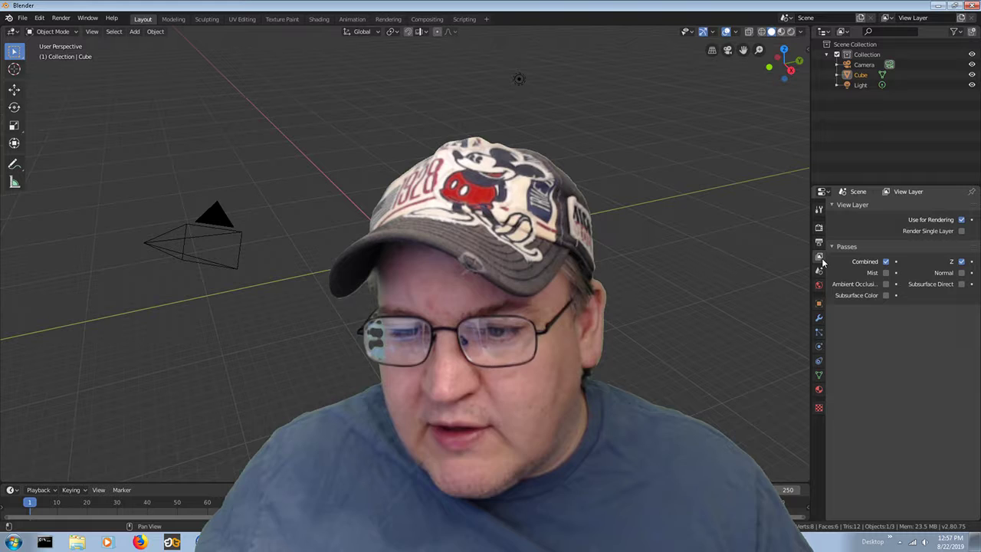
left_click(818, 272)
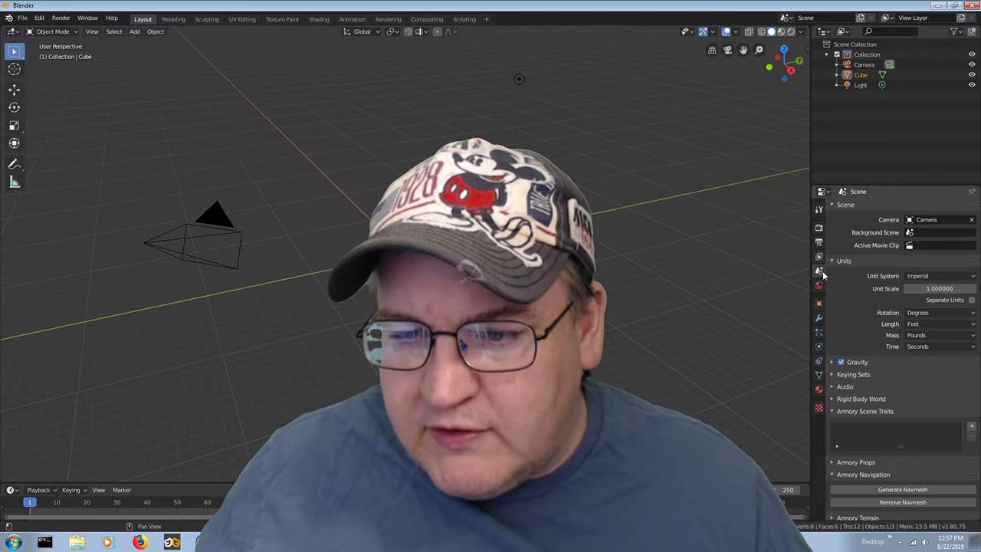
left_click(818, 243)
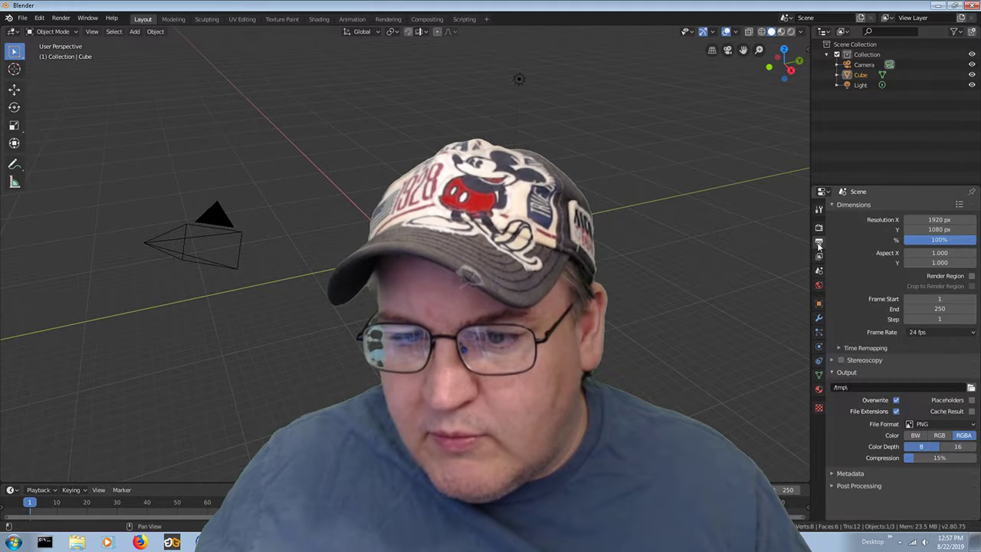
left_click(818, 270)
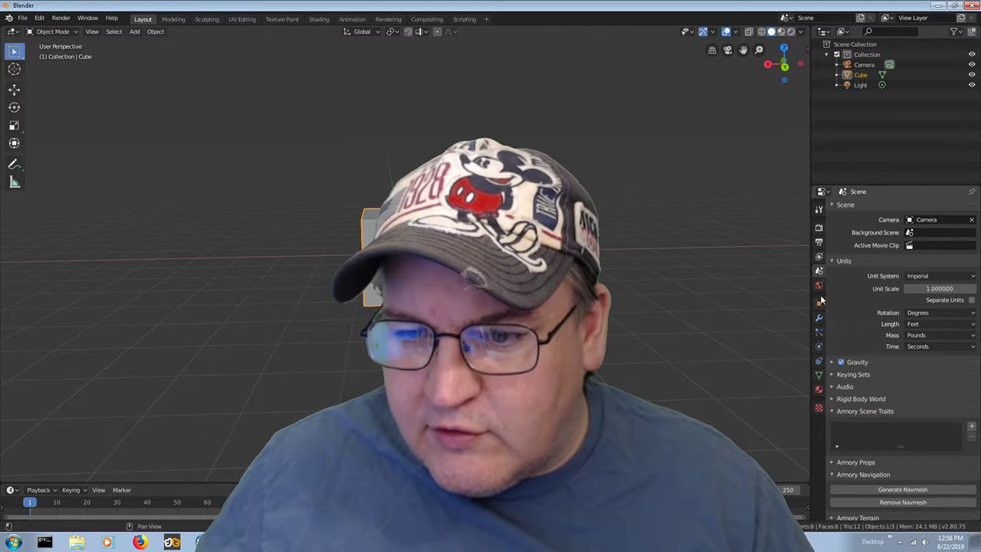
Step: Set the cube's Location Z to -2 ft in Object properties
left_click(818, 302)
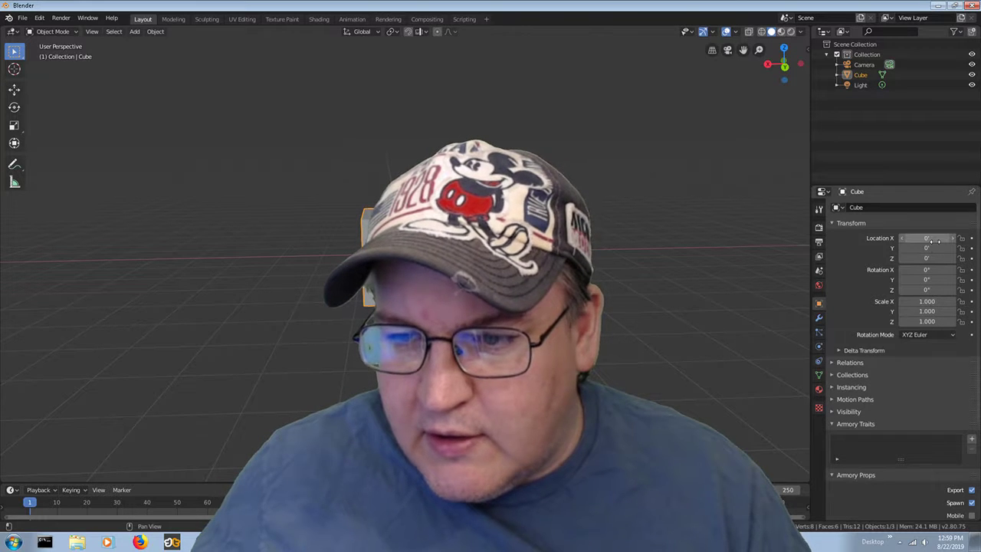
left_click(927, 238)
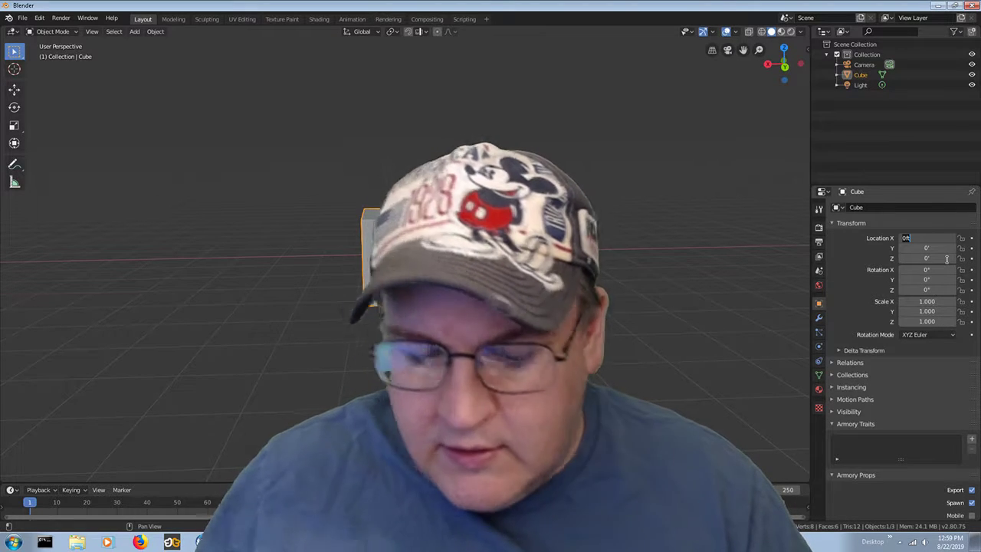
type("2")
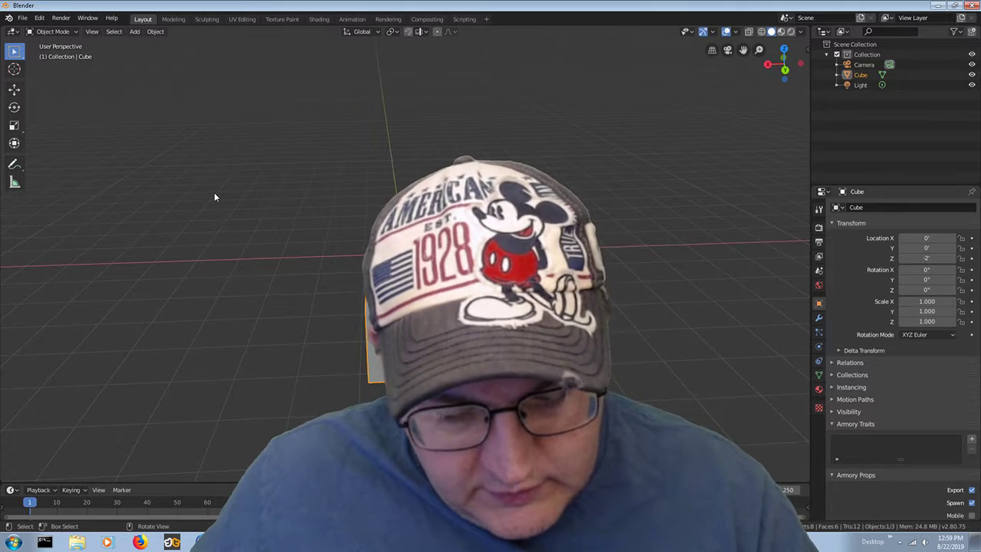
Step: Add a cube mesh from the Add menu, leaving a cube at the origin
left_click(134, 32)
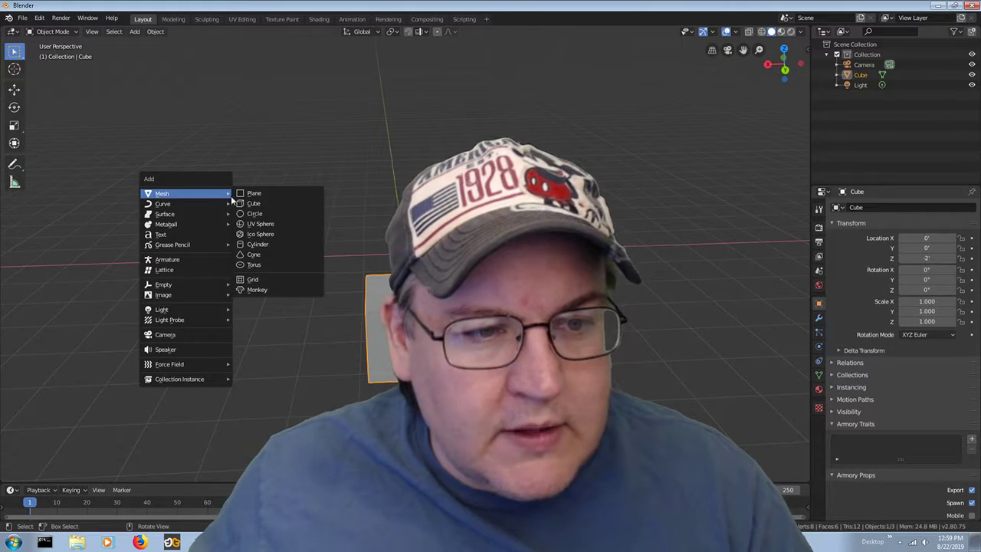
mouse_move(253, 203)
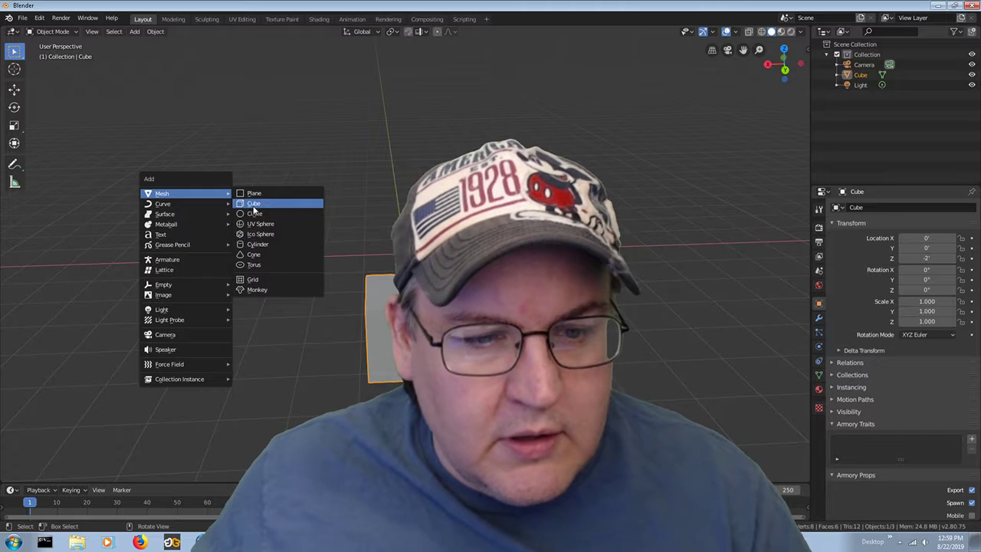
left_click(253, 203)
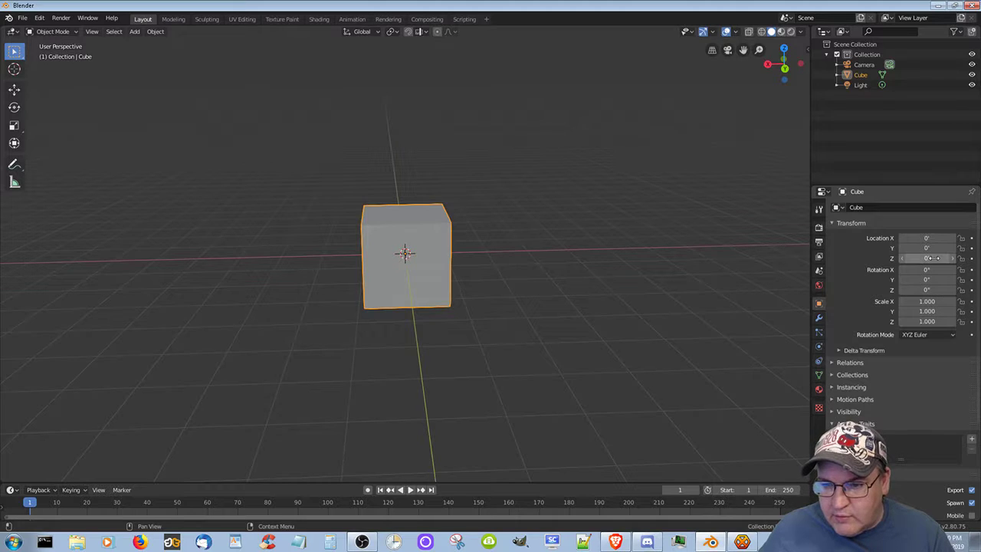
Step: Set the cube's Location Z back to -2 ft
left_click(925, 258)
type("-2")
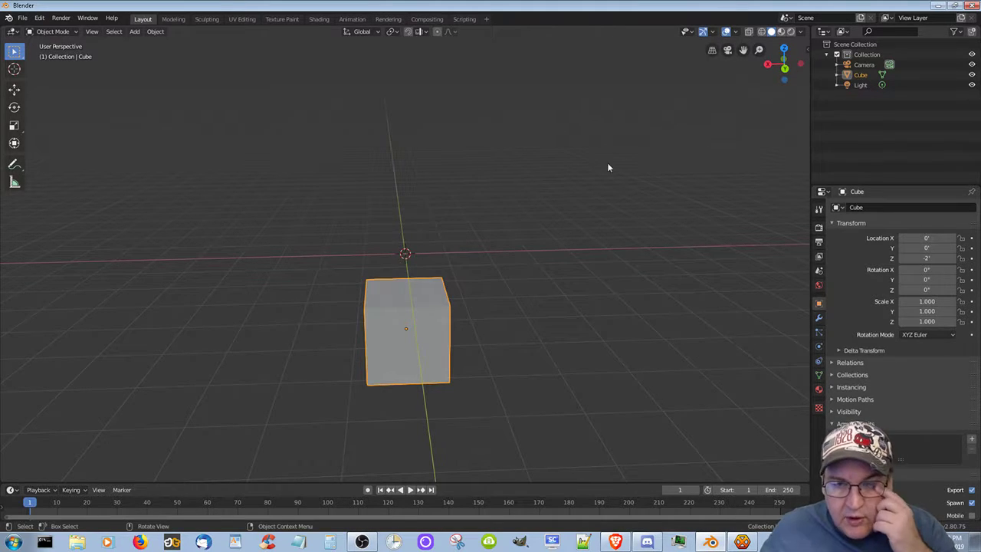
mouse_move(383, 290)
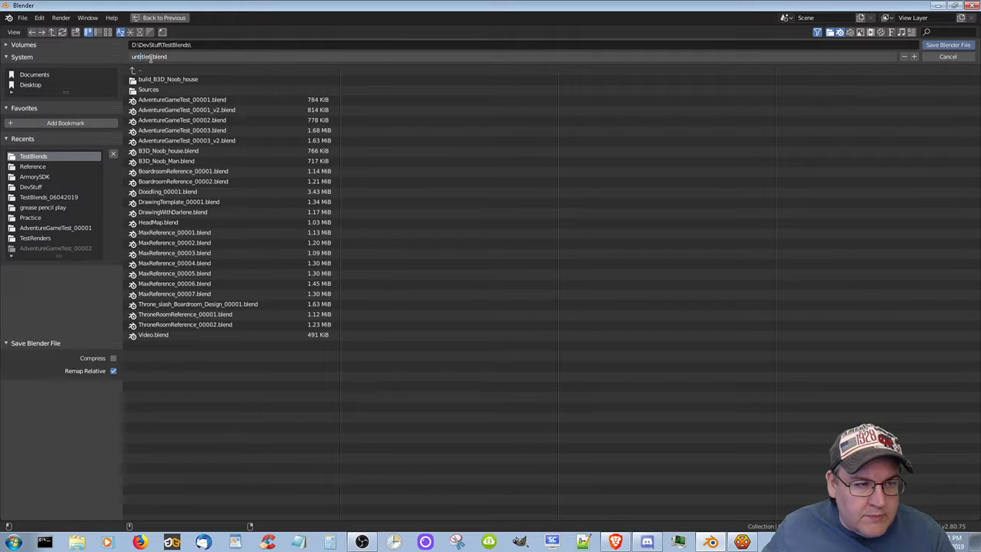
Step: Save the scene as ThroneRoom_00001.blend in TestBlends
left_click(149, 57)
type("ThroneRoom_00001")
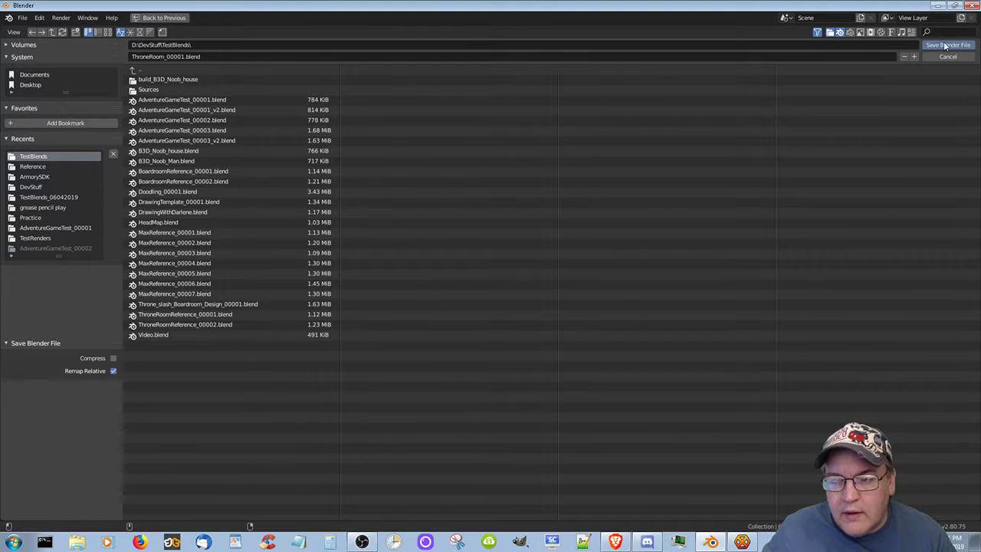
left_click(948, 44)
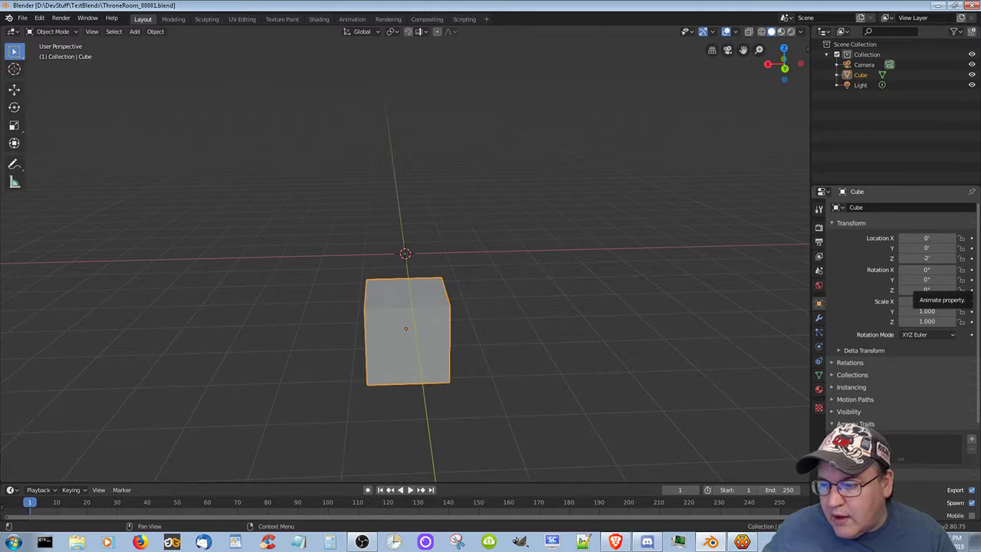